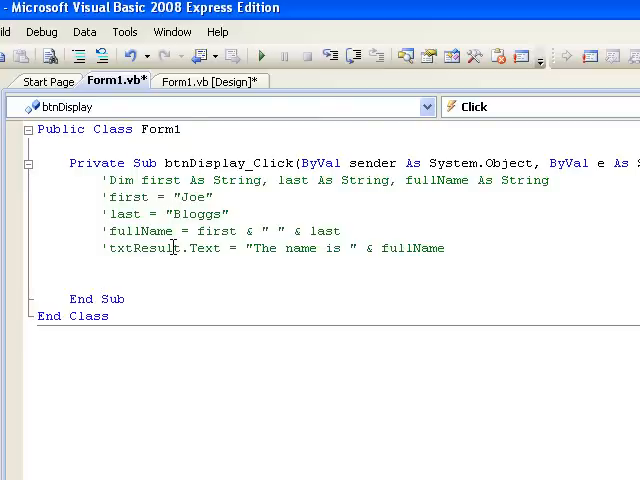
# Below the commented lines, declare Dim num As Integer and assign num = 15
pyautogui.click(110, 268)
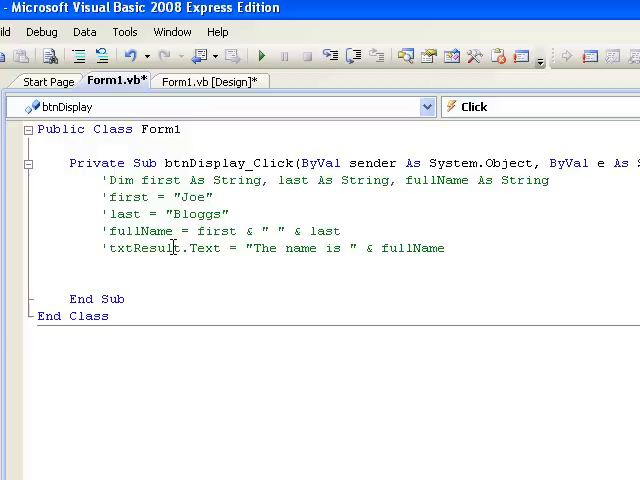
pyautogui.write('Dim')
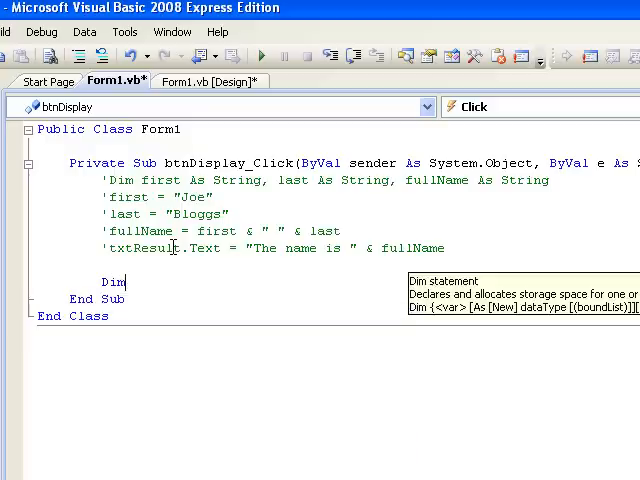
pyautogui.write('num')
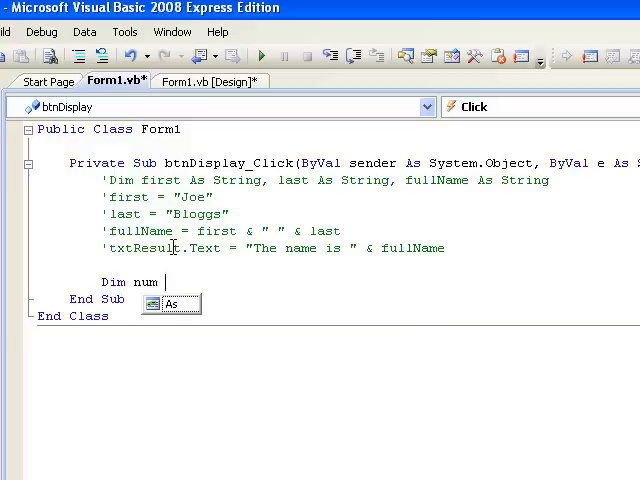
pyautogui.write('As Integer')
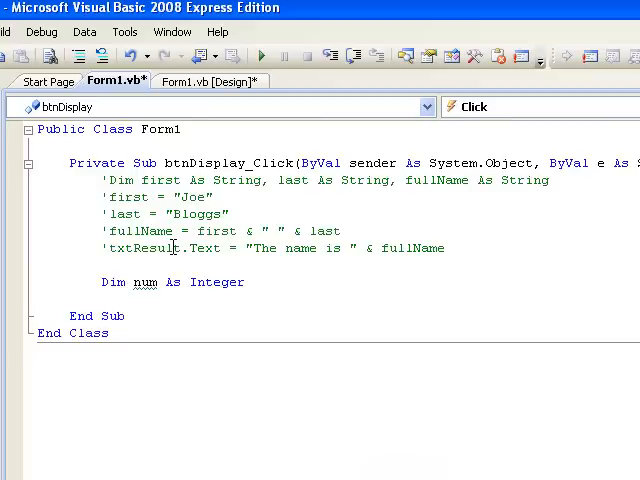
pyautogui.write('num = 1')
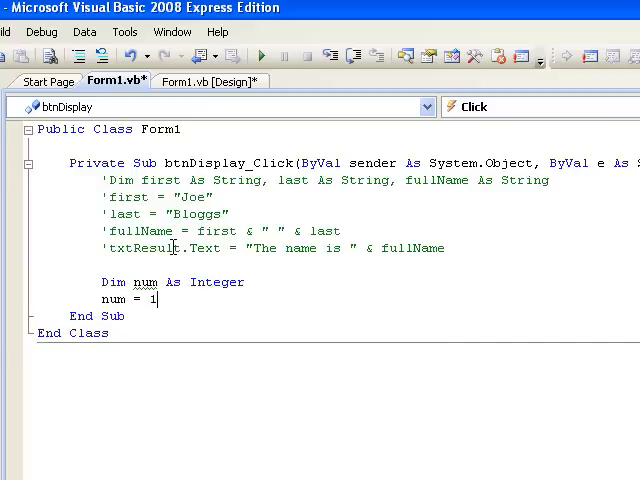
pyautogui.write('5')
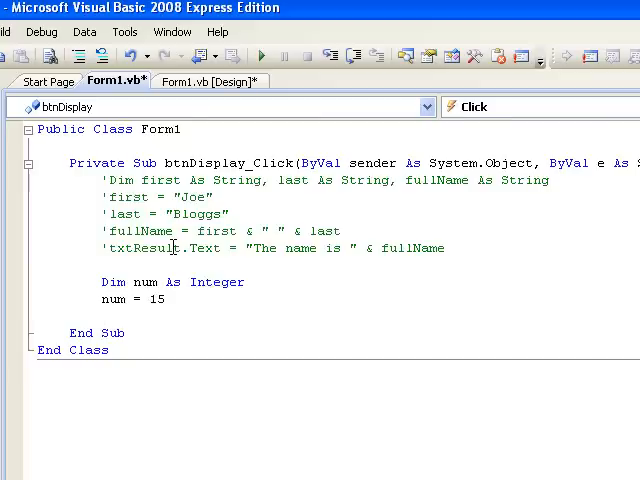
pyautogui.click(100, 316)
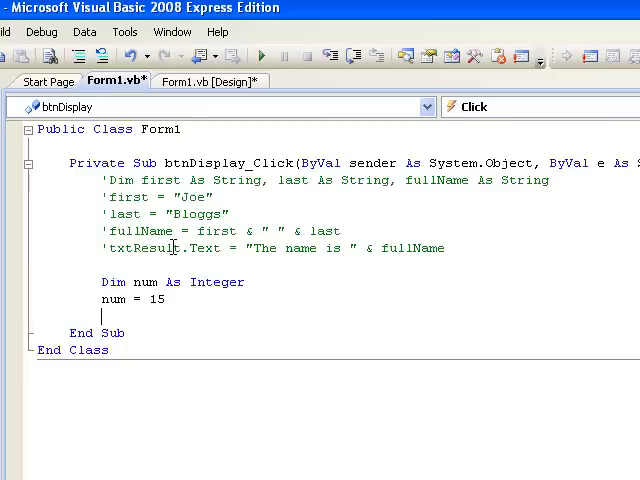
# Add the statement num = num + 3 after num = 15
pyautogui.write('num = num')
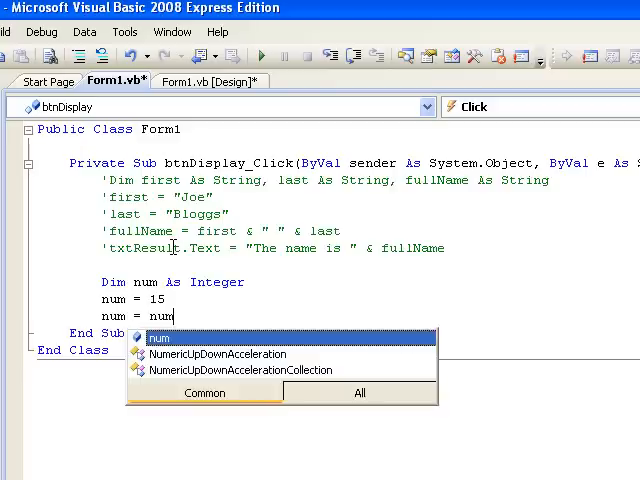
pyautogui.write('+ 3')
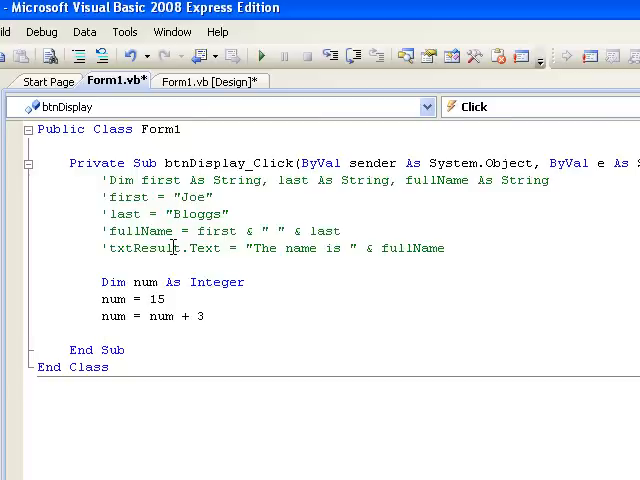
pyautogui.click(100, 332)
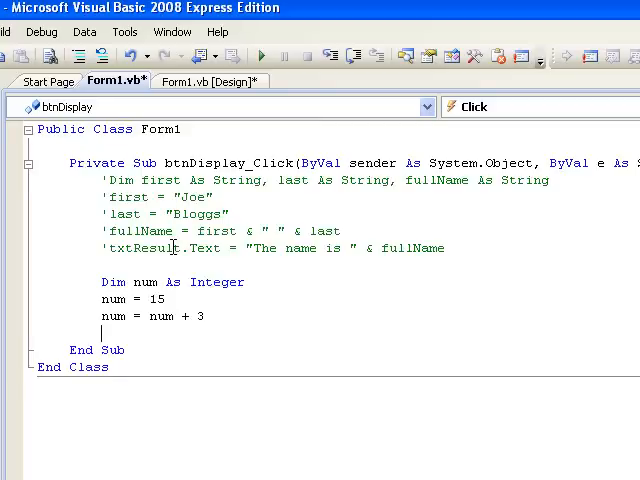
# Set txtResult.Text = "The number is " & num and run the program
pyautogui.write('tx')
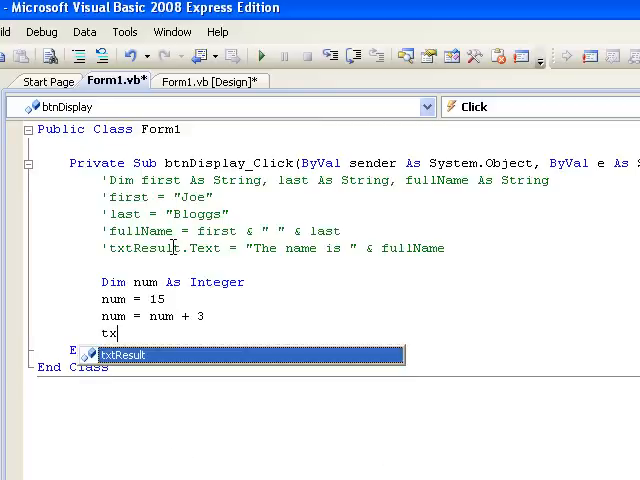
pyautogui.write('Result')
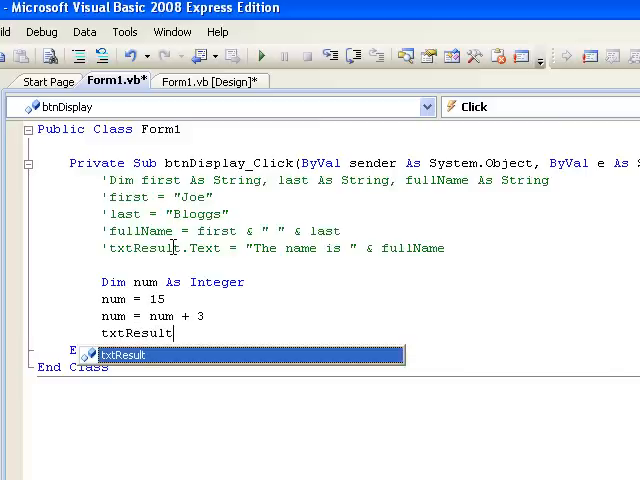
pyautogui.write('.Text =')
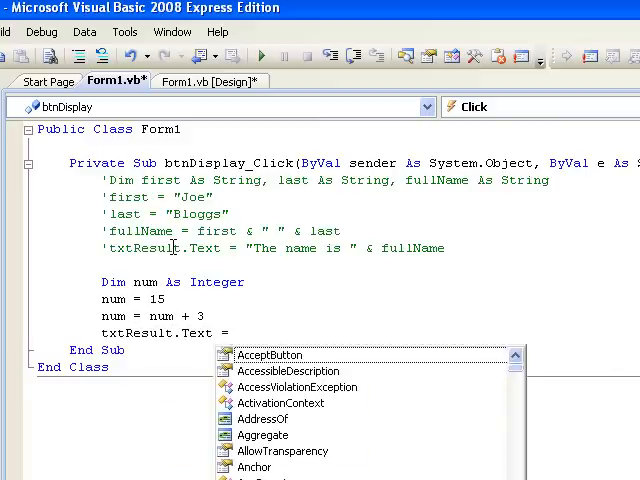
pyautogui.write('"The')
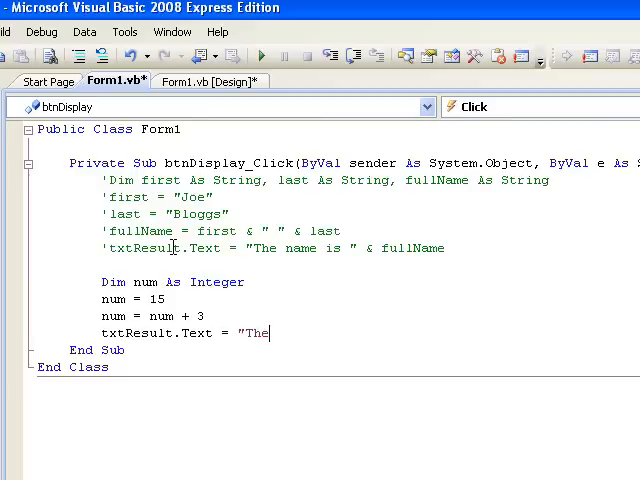
pyautogui.write('number i')
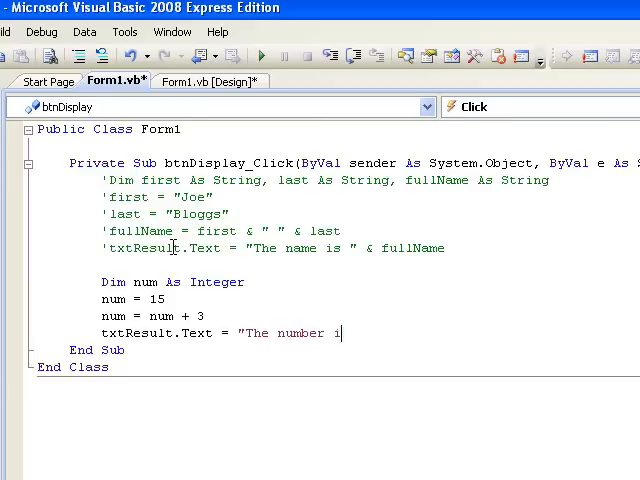
pyautogui.write('s " & num')
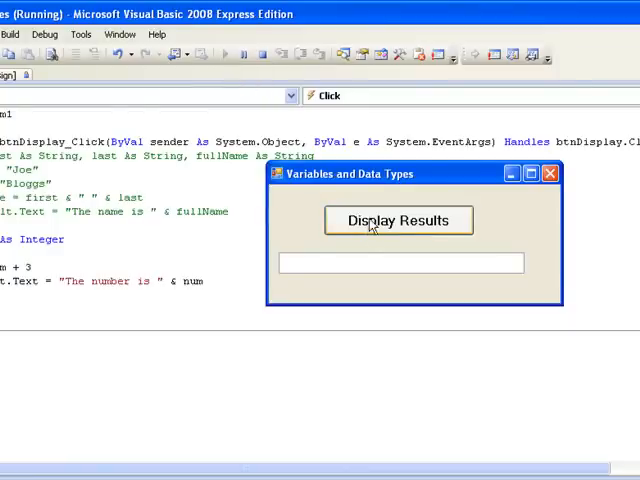
# Display the result "The number is 18" in the running form, then close it
pyautogui.click(398, 220)
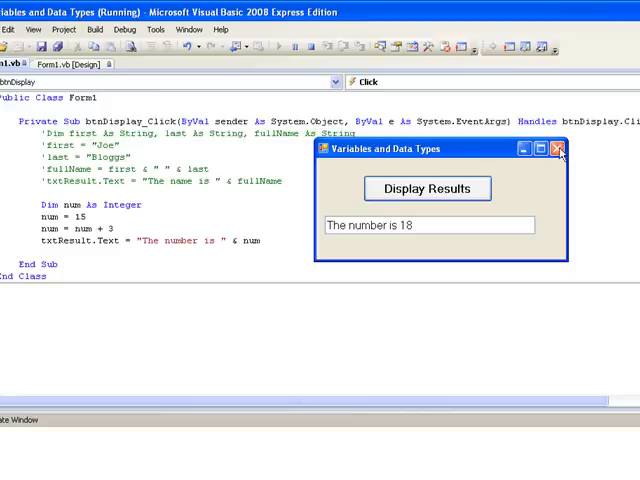
pyautogui.click(560, 148)
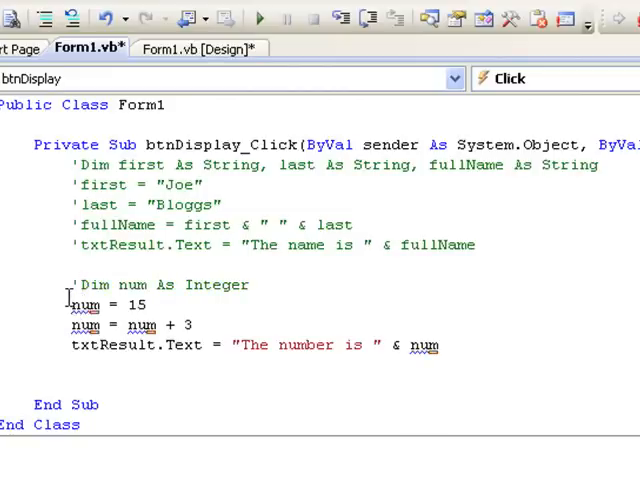
# Comment out the num lines and declare Dim price As Double, total As Double, starting price =
pyautogui.write("'")
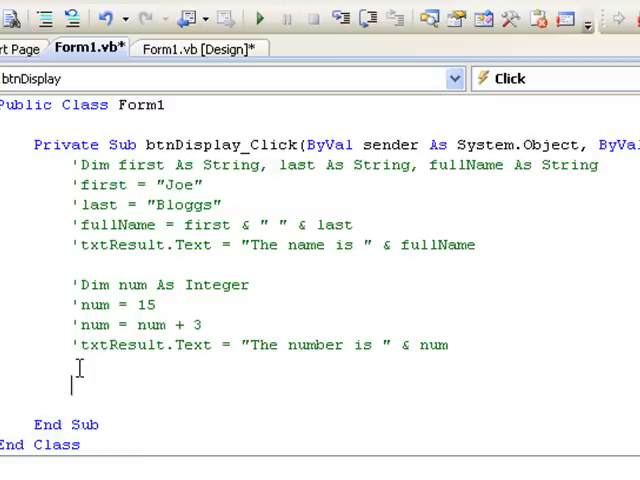
pyautogui.write('Dim price As D')
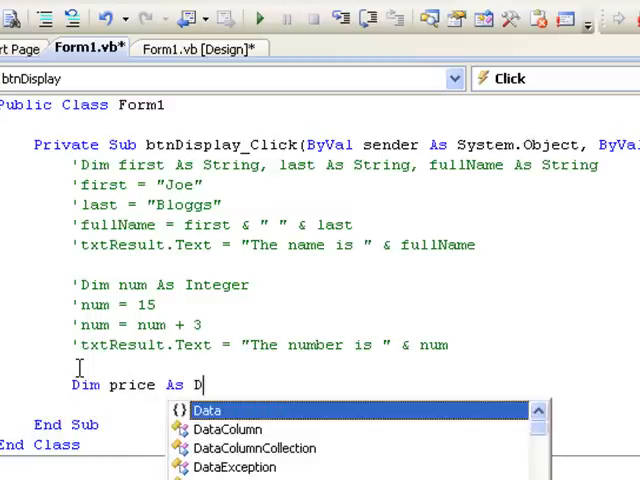
pyautogui.write('ouble,')
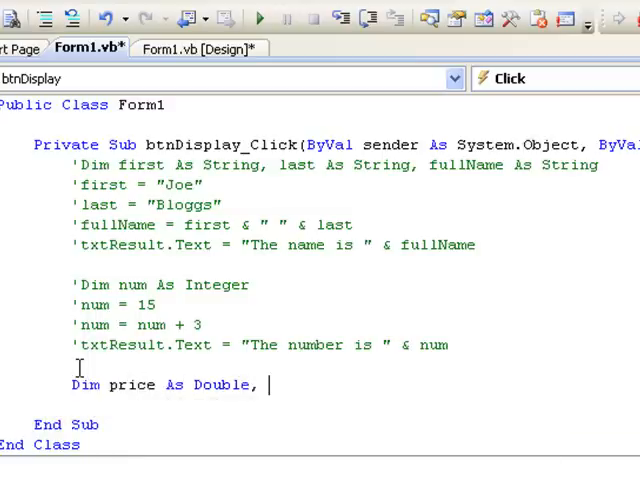
pyautogui.write('total As Double')
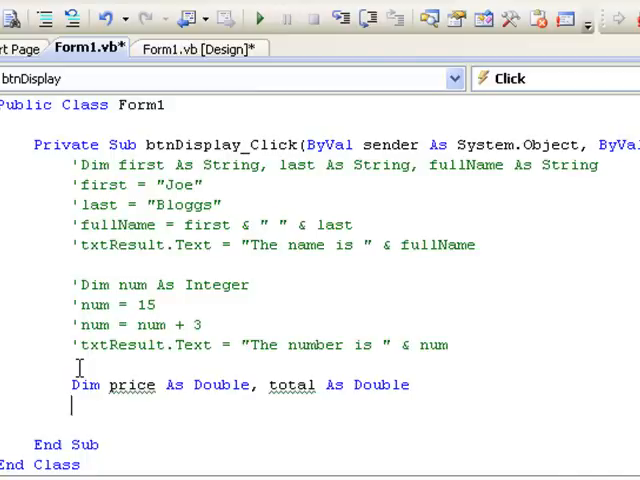
pyautogui.write('price = 1')
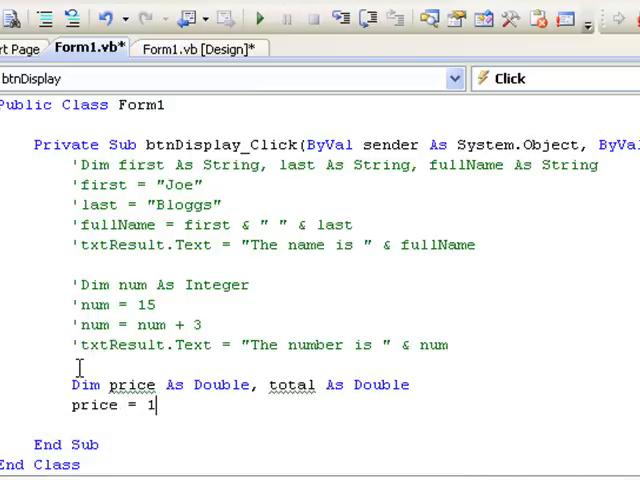
# Assign price = 1.40 and calculate total = price * 5
pyautogui.write('.40')
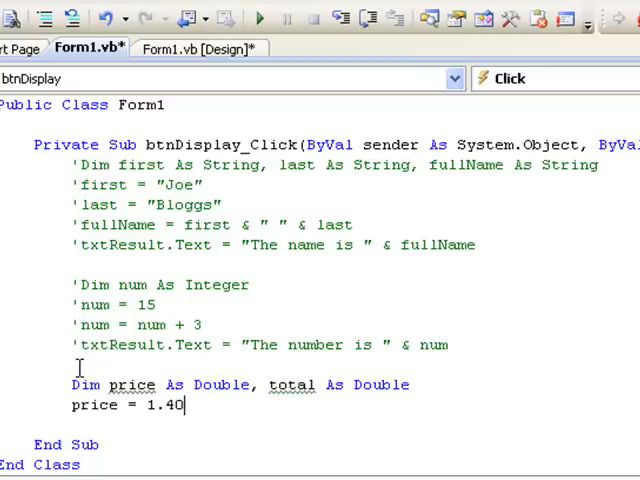
pyautogui.press('Backspace')
pyautogui.write('total = price')
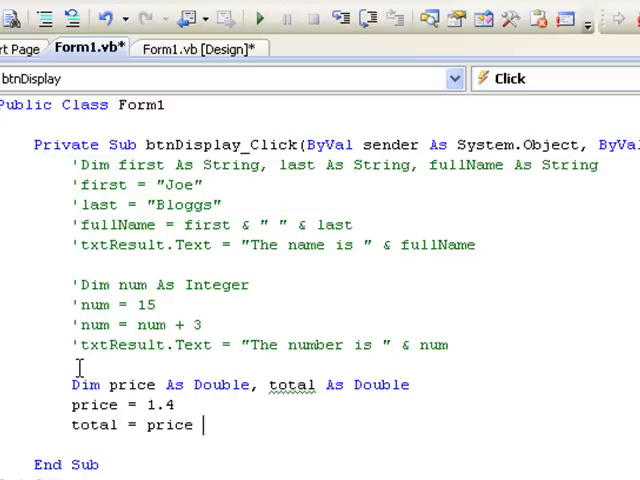
pyautogui.write('* 5')
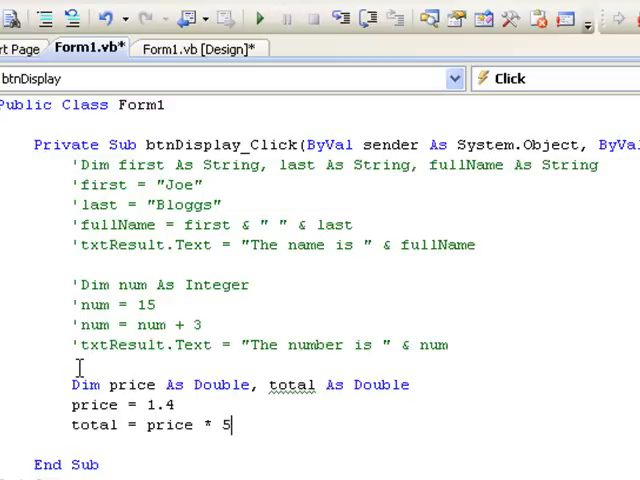
pyautogui.press('enter')
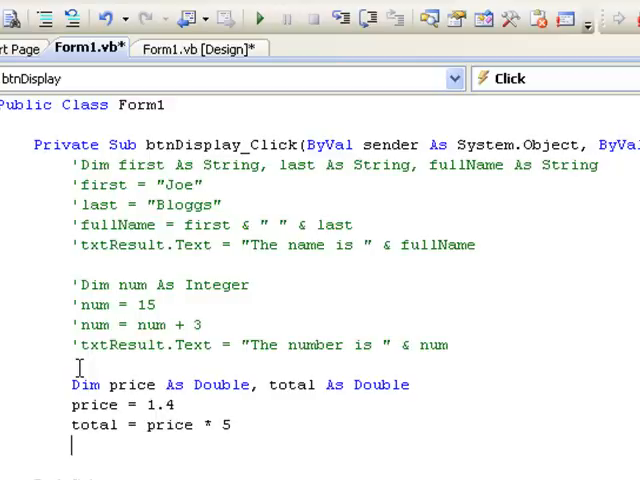
# Set txtResult.Text = "The total is " & total
pyautogui.write('txt')
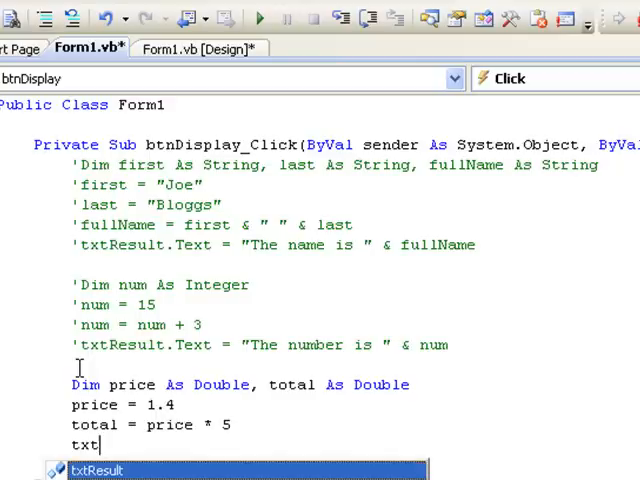
pyautogui.write('Result')
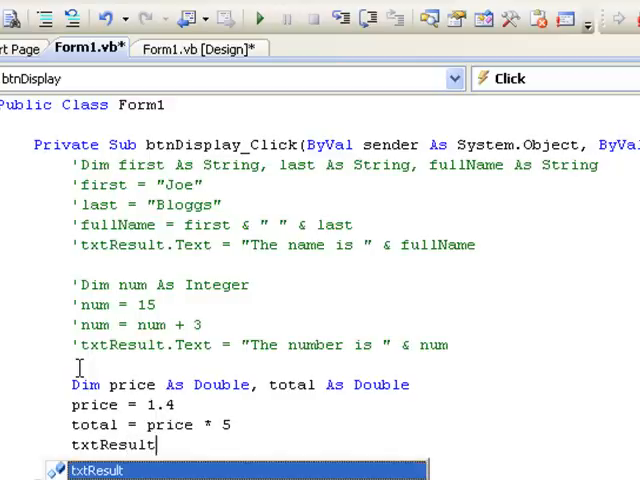
pyautogui.write('.Text = "')
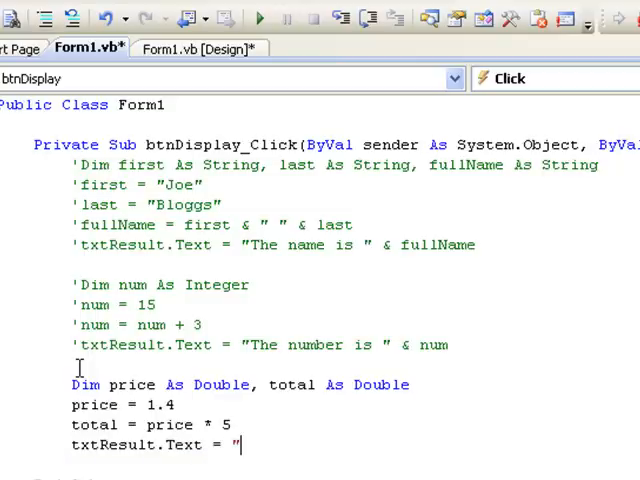
pyautogui.write('The')
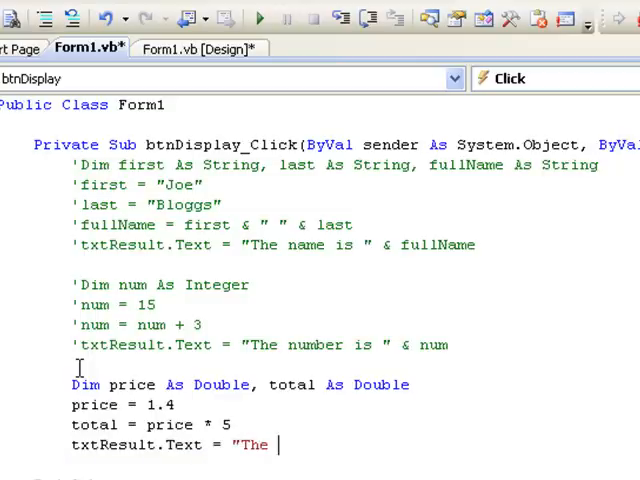
pyautogui.write('total is')
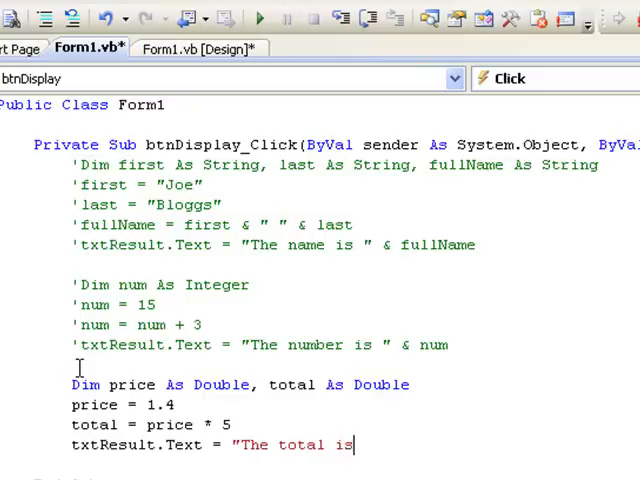
pyautogui.write('"')
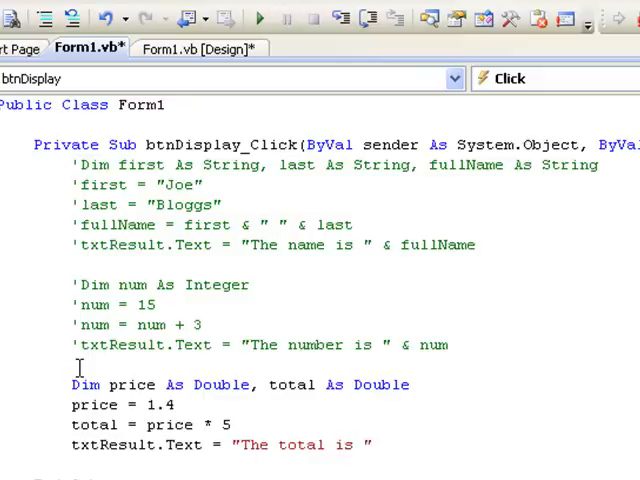
pyautogui.write('& total')
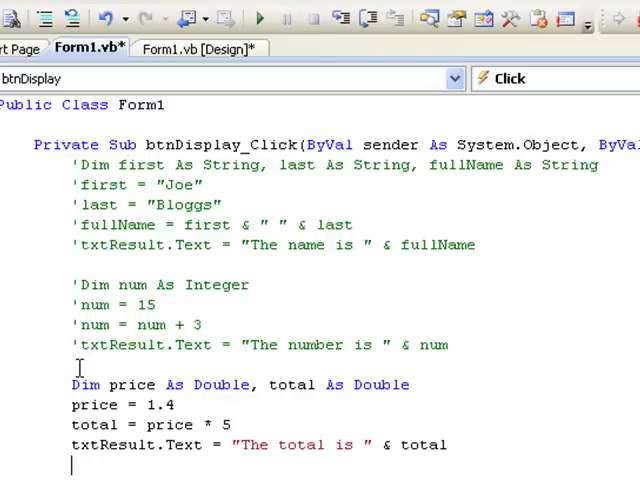
pyautogui.moveTo(258, 18)
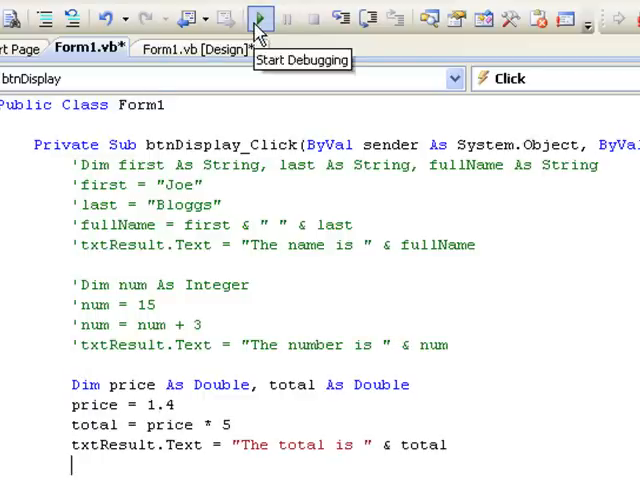
# Run the program and display the total result in the form
pyautogui.click(260, 18)
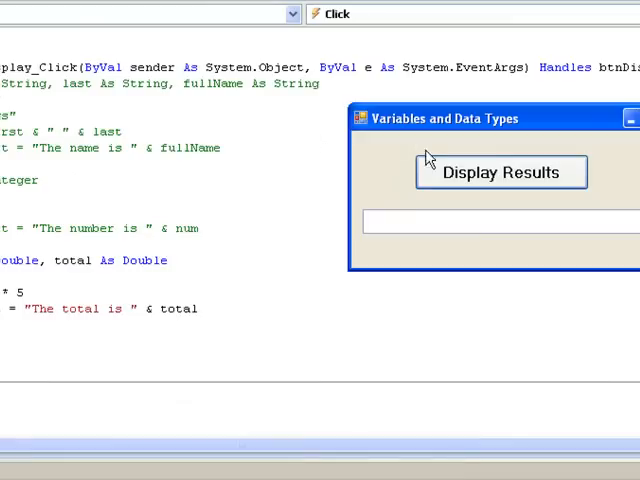
pyautogui.click(500, 172)
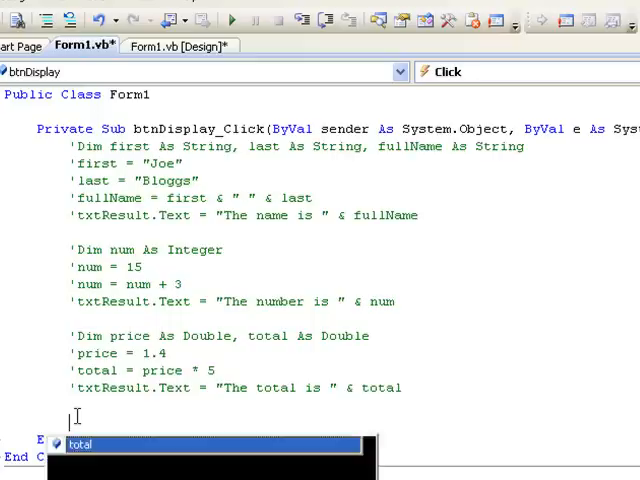
# Declare and initialise Dim age As Integer = 21 above End Sub
pyautogui.write('Dim age As')
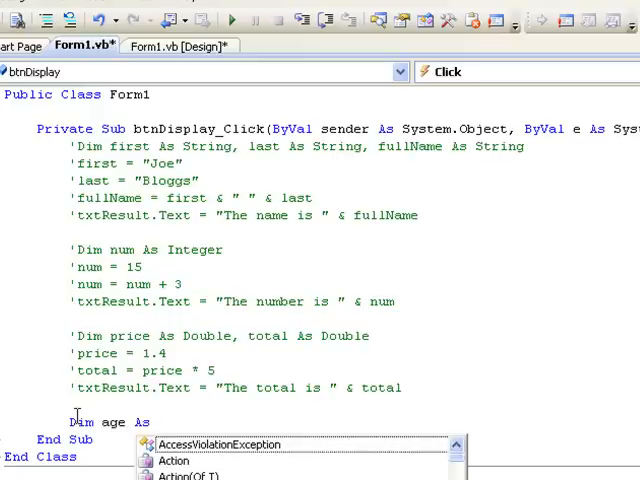
pyautogui.write('Integer')
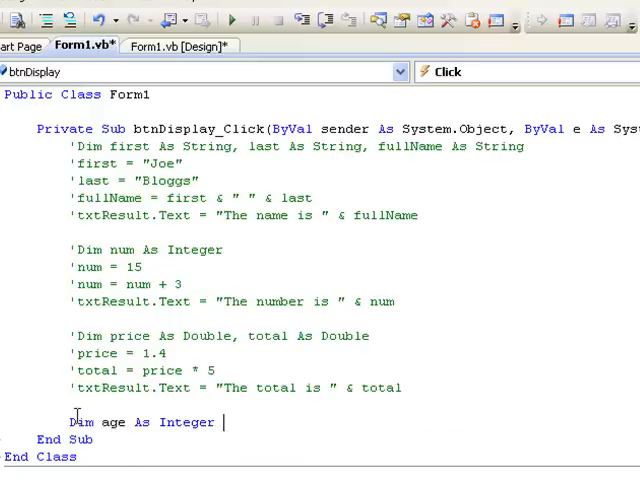
pyautogui.write('= 2')
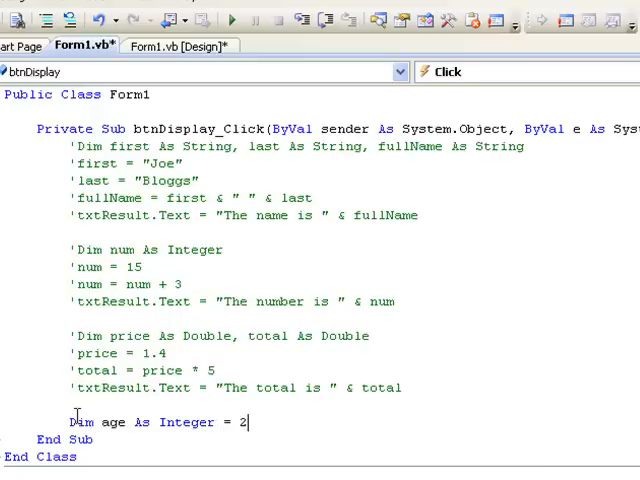
pyautogui.write('1')
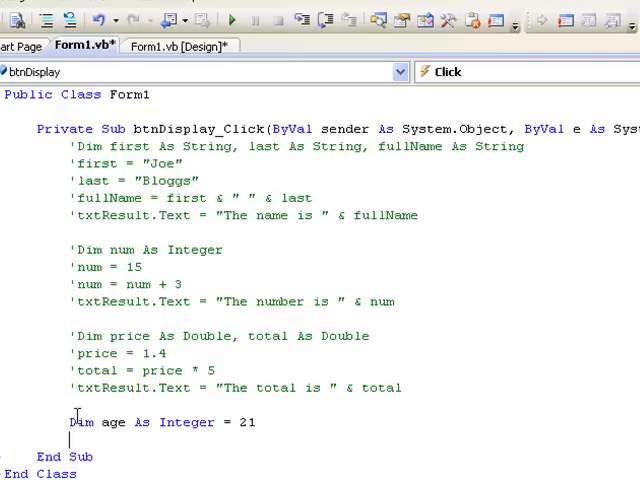